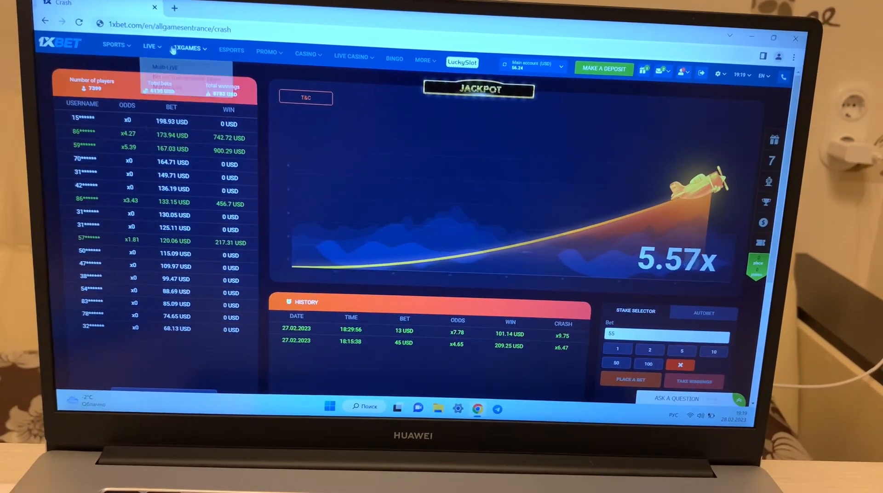
Step: Place two 55 USD Aviator bets, cashing out for 69.85 and 226.05 USD
click(420, 50)
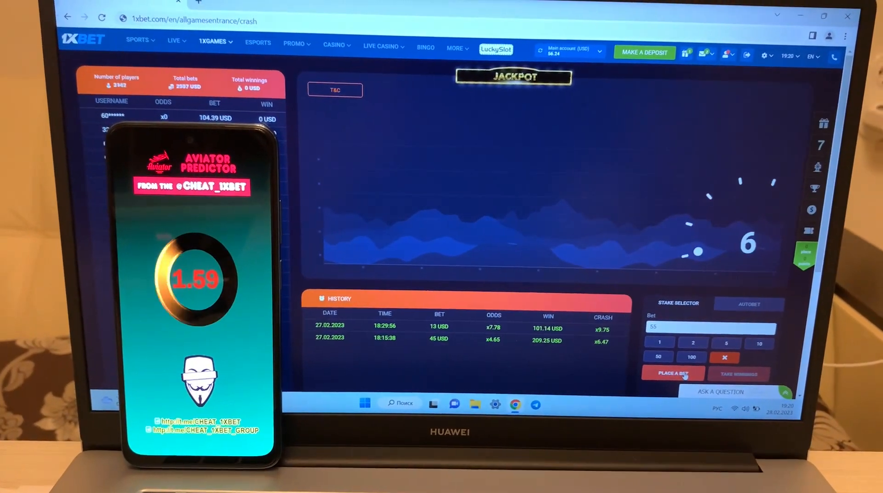
click(672, 373)
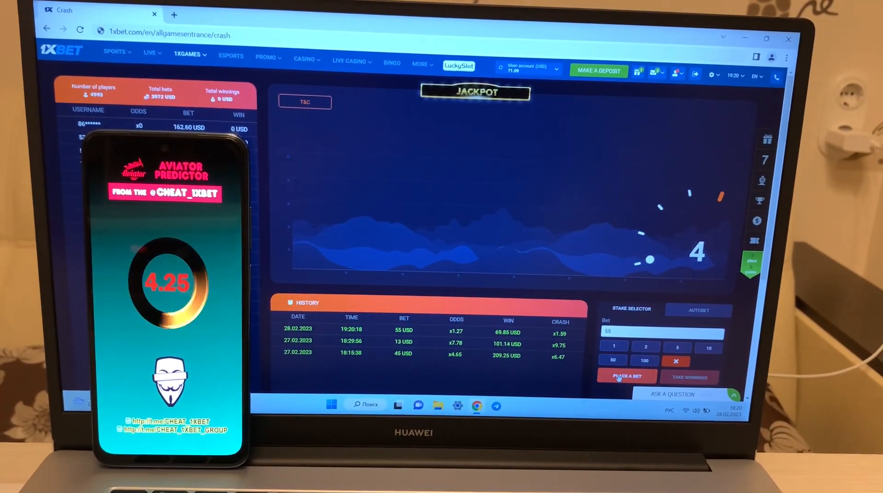
click(626, 377)
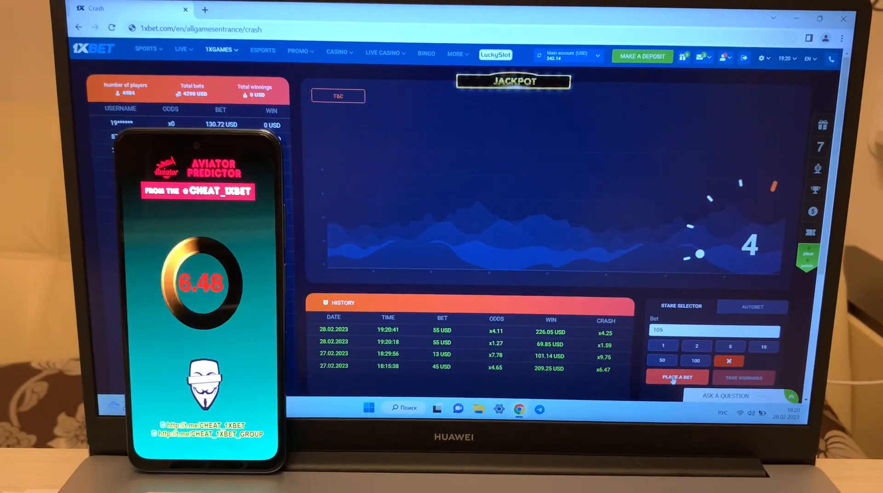
Step: Bet 105 USD and cash out at x5.64 for 592.20 USD
click(677, 377)
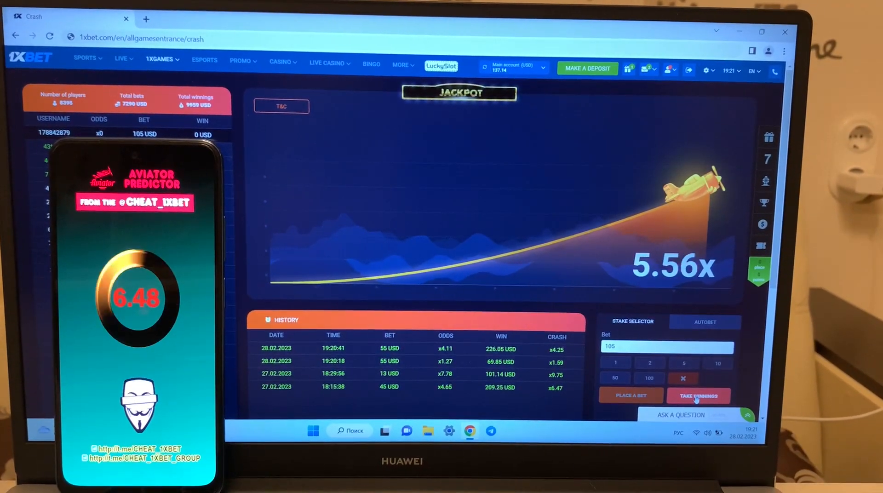
click(698, 396)
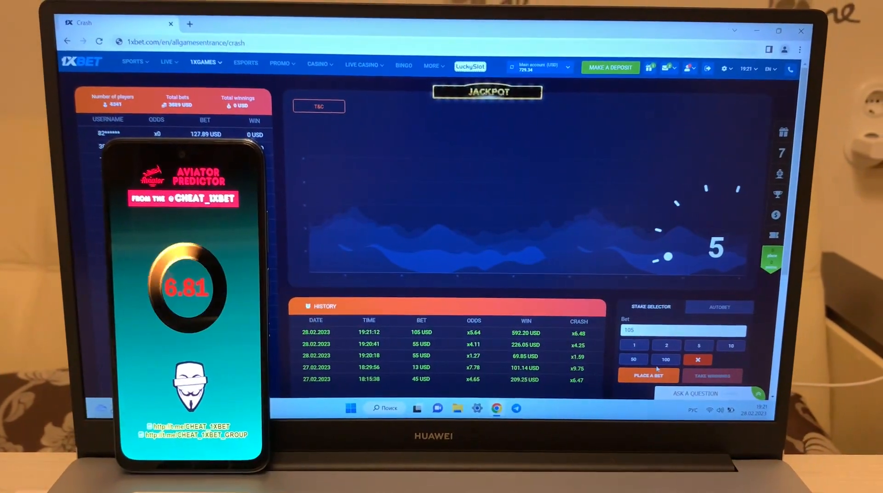
Step: Raise the stake to 205 USD and cash out at x5.89 for 1207.45 USD
click(648, 375)
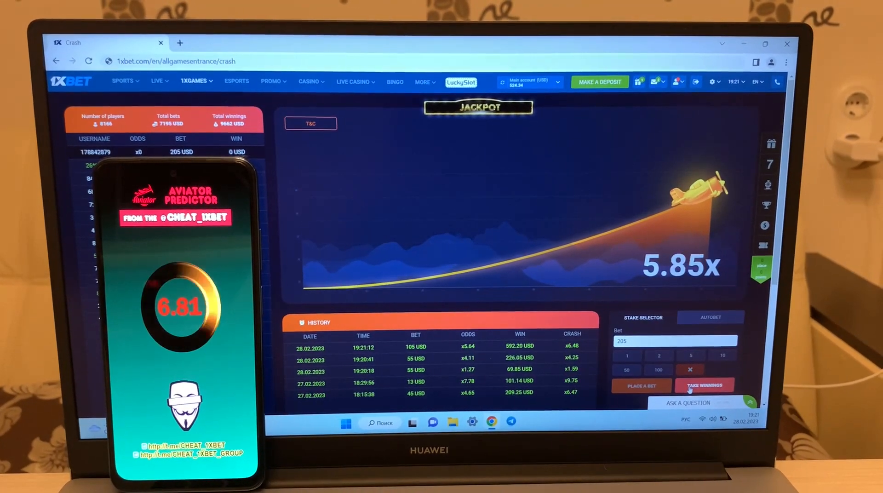
click(703, 385)
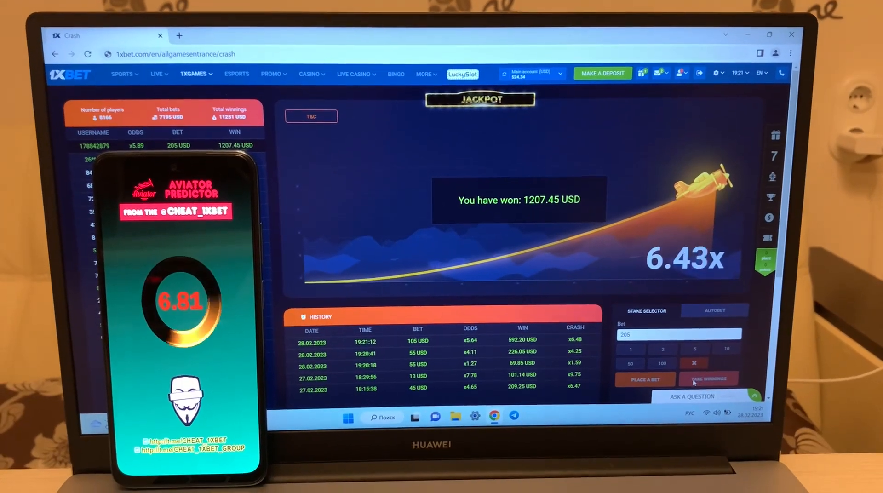